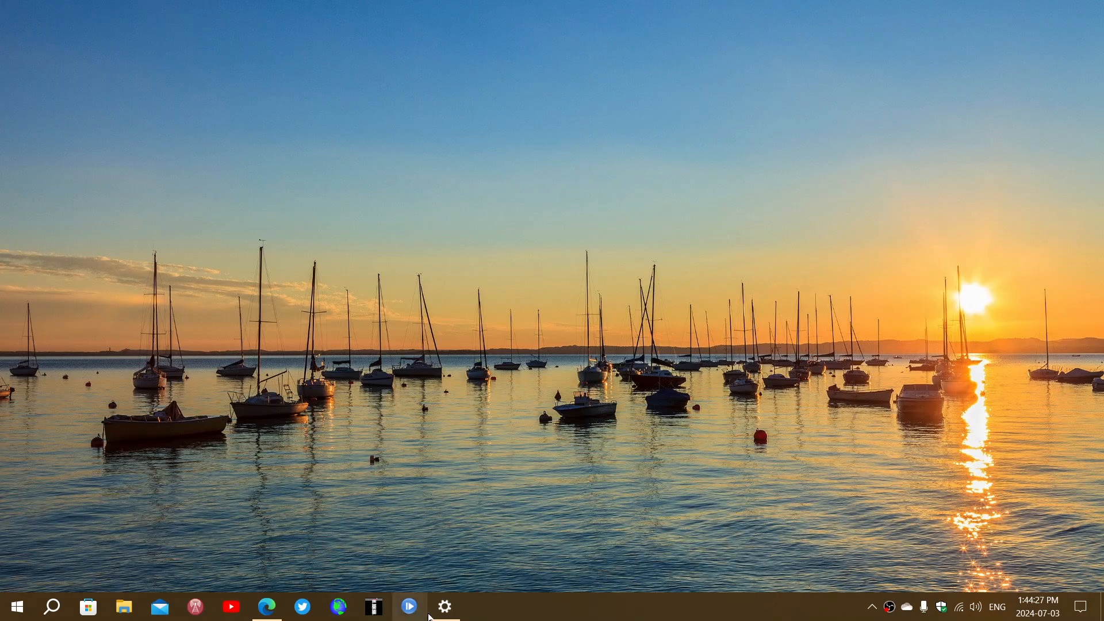
Step: Bring up the Windows Update page in Settings, confirming the device is up to date
click(444, 606)
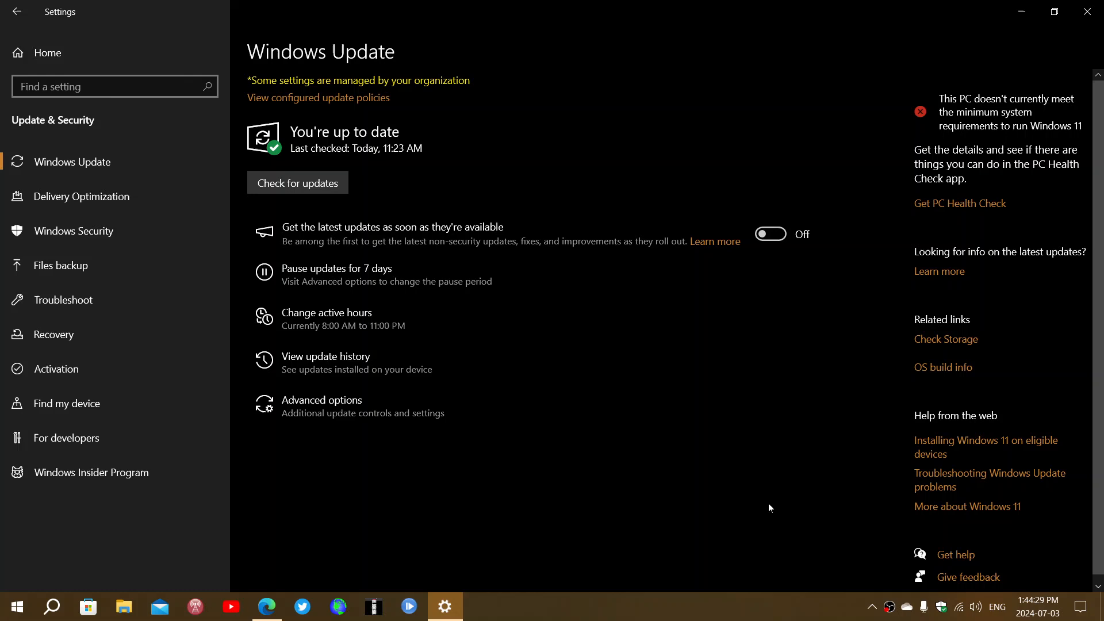
click(113, 86)
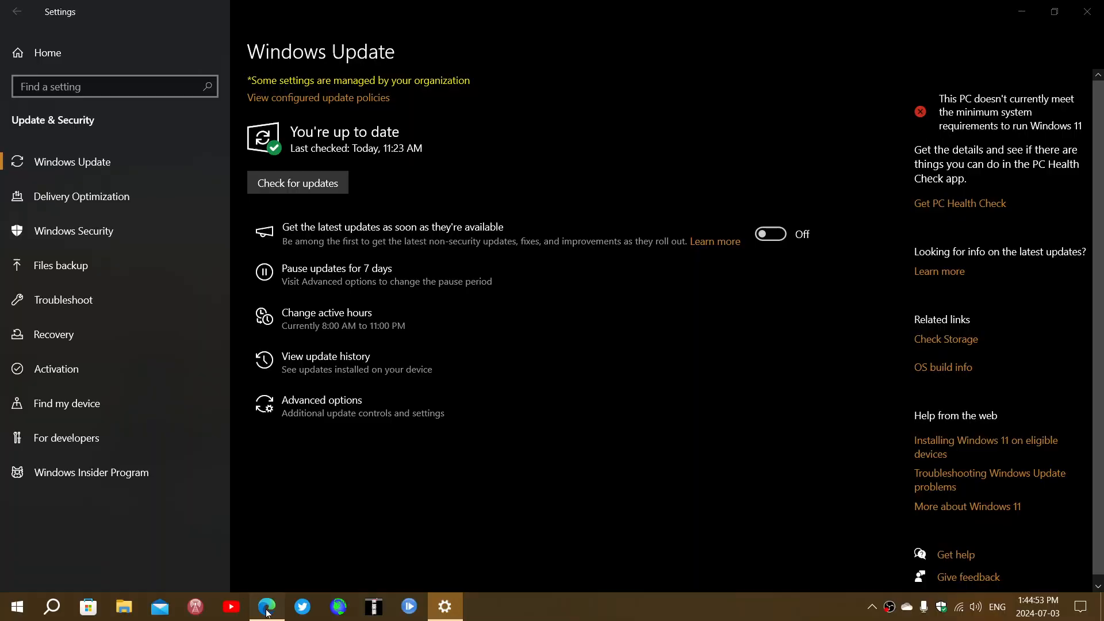
Step: Switch to Edge showing the 0patch Windows Server 2012 security patches page
click(266, 606)
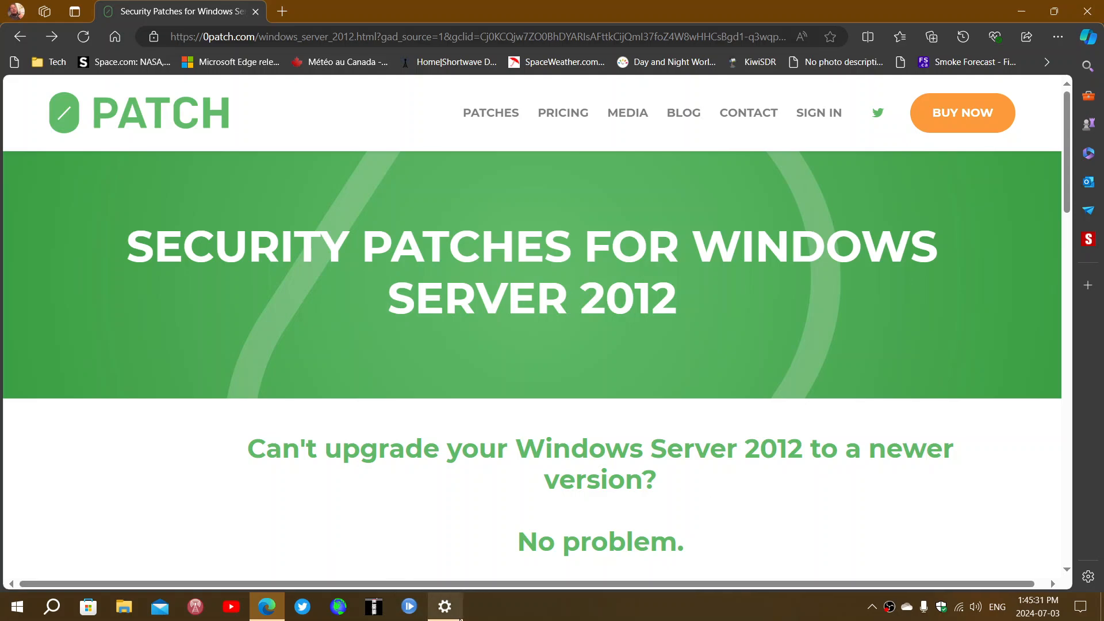
Step: Bring the Settings Windows Update page back to the front
click(444, 606)
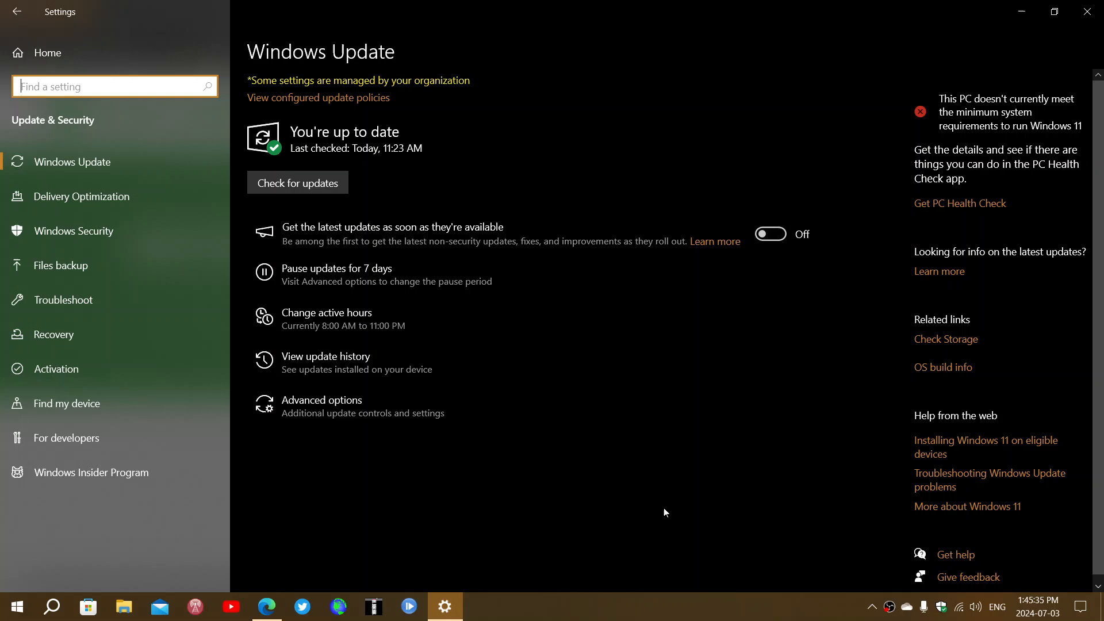
mouse_move(591, 505)
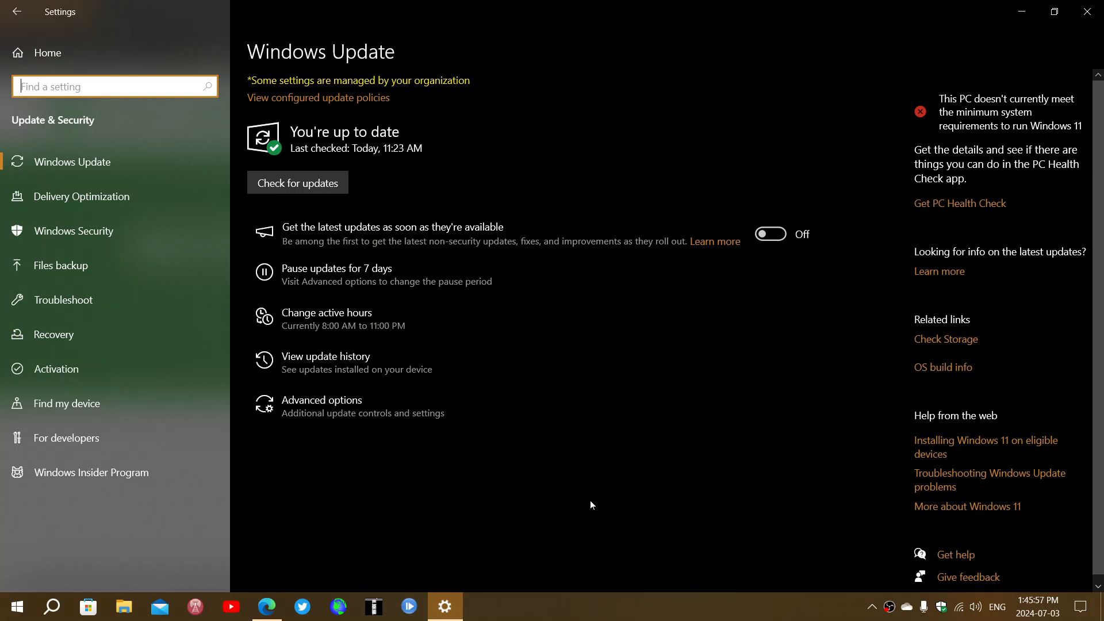
mouse_move(654, 525)
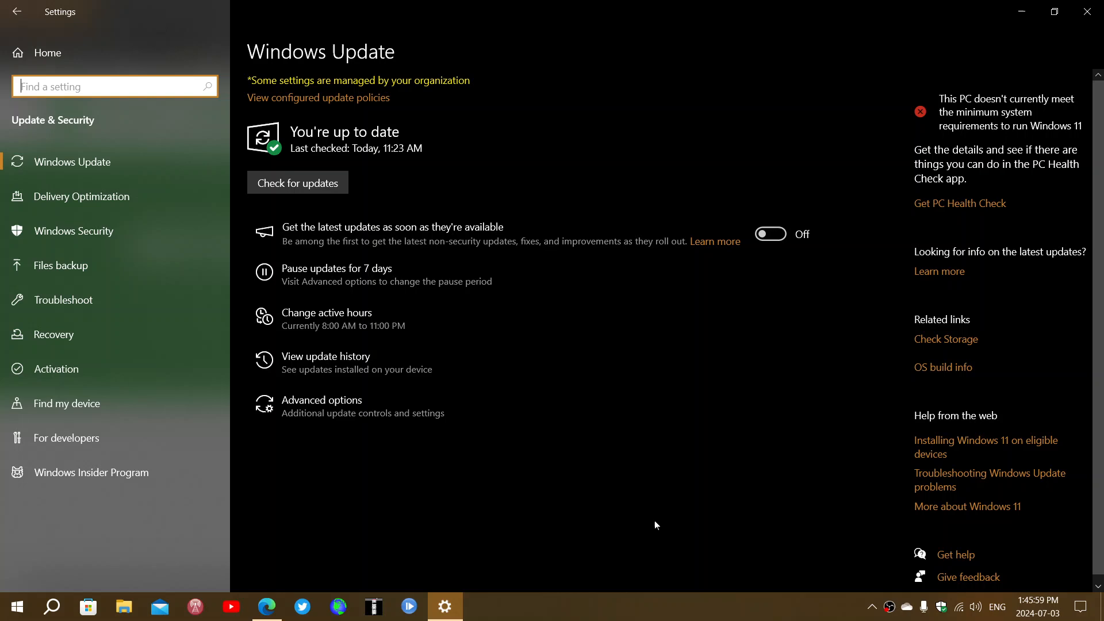
mouse_move(484, 522)
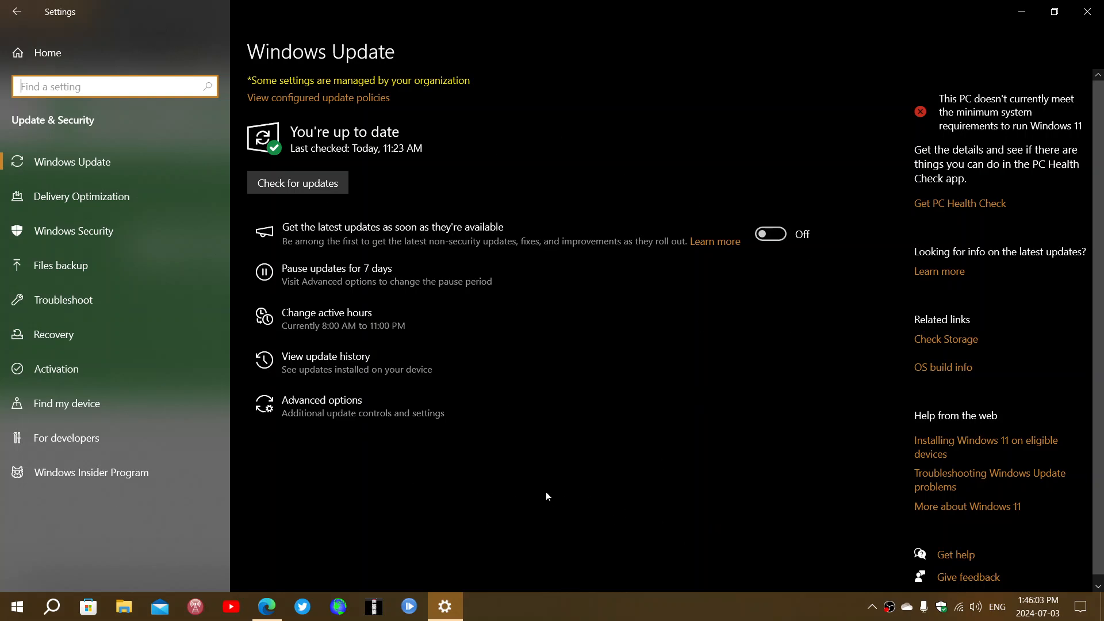
mouse_move(518, 497)
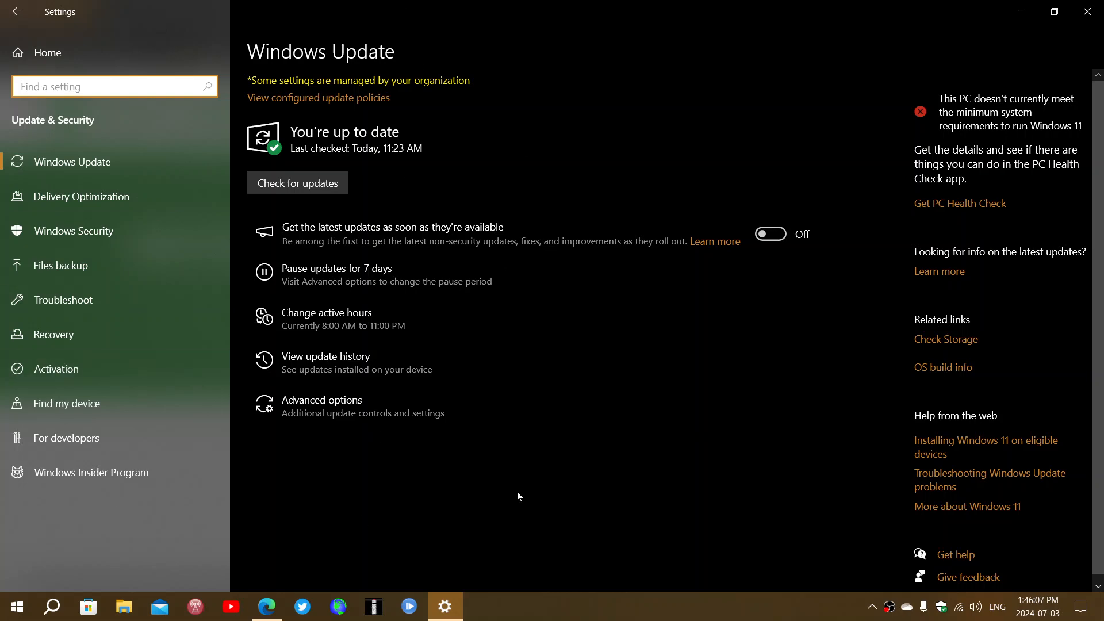
mouse_move(581, 497)
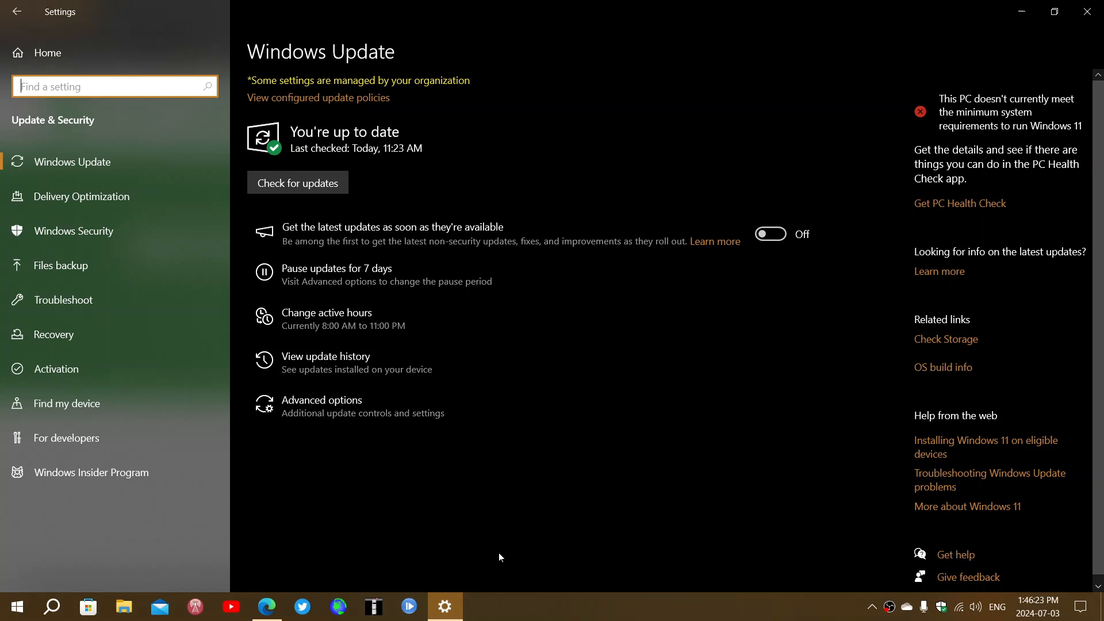
mouse_move(783, 318)
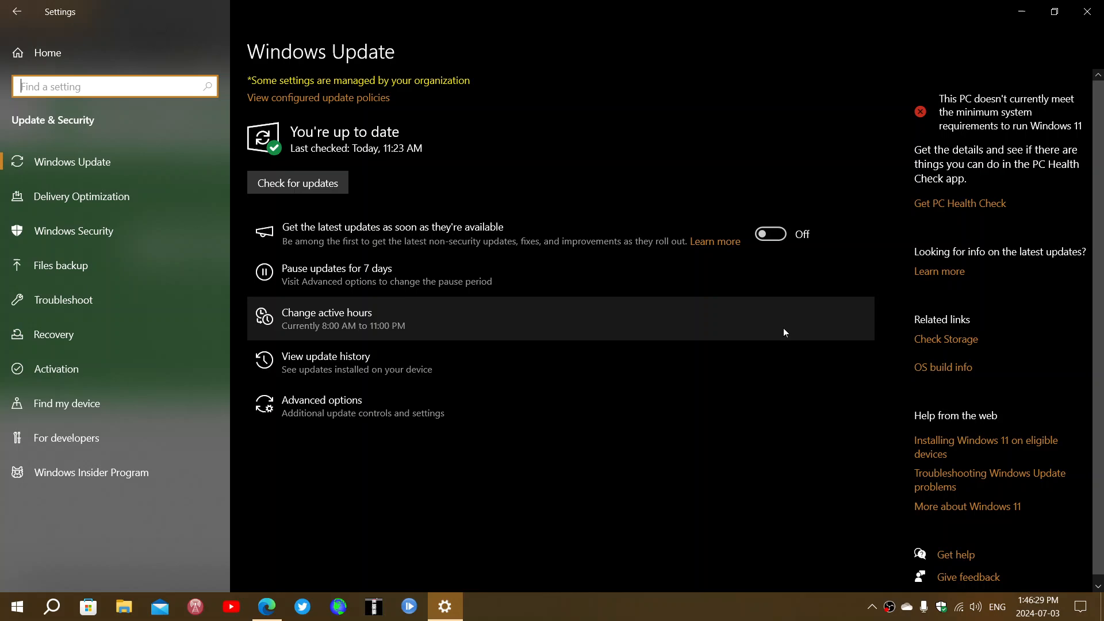
Step: Bring the 0patch Windows Server 2012 patches page back to the front in Edge
click(266, 606)
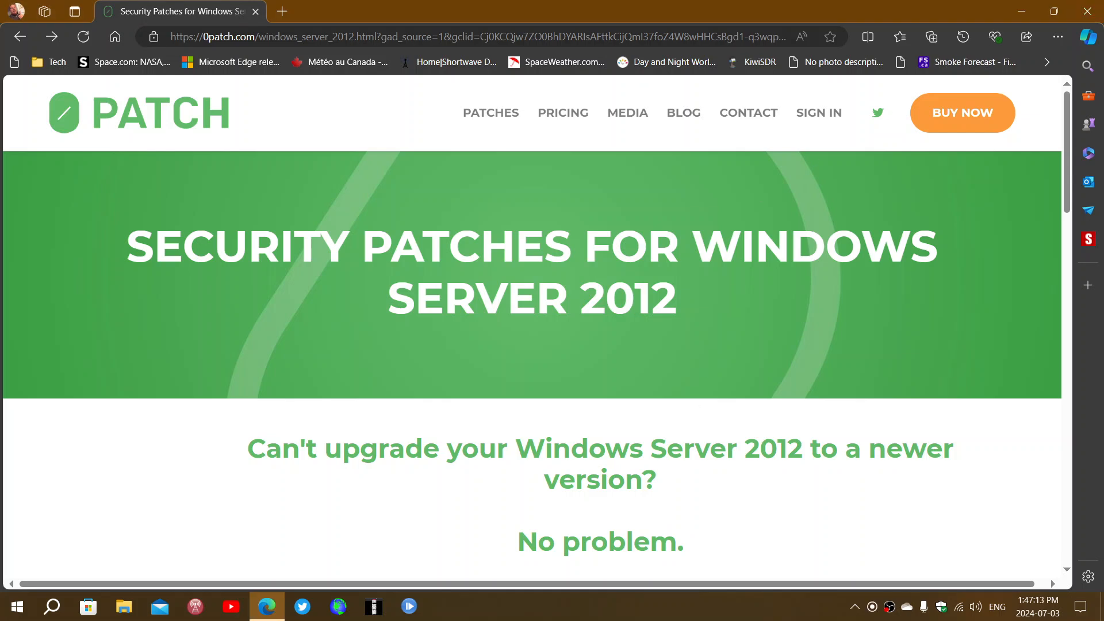
mouse_move(700, 432)
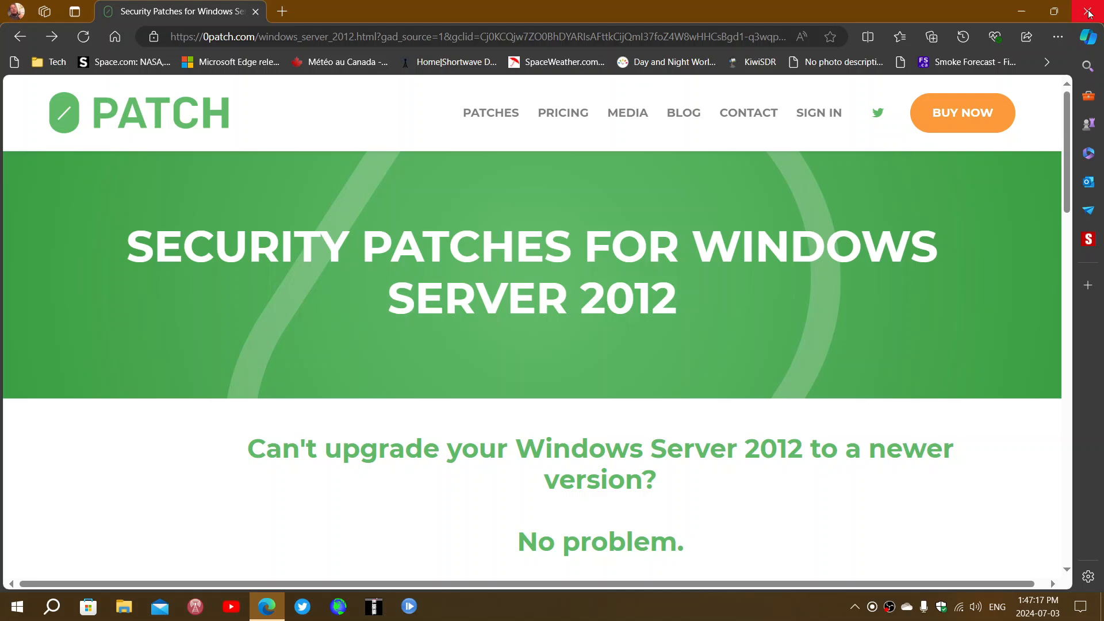
mouse_move(1089, 12)
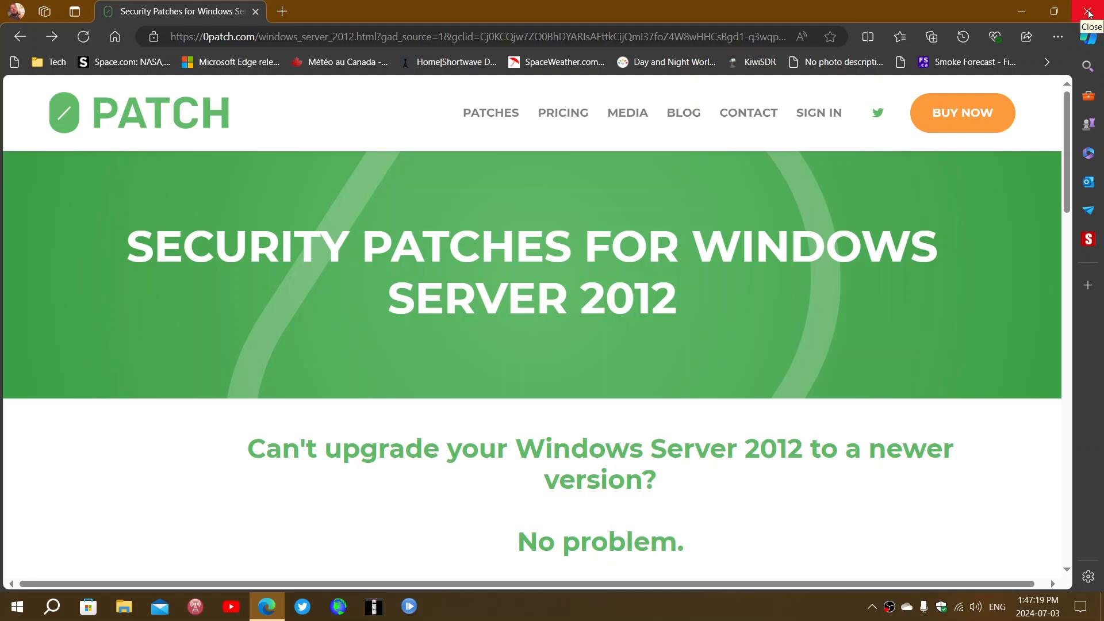
Step: Close the Edge window, leaving the empty desktop
click(1089, 11)
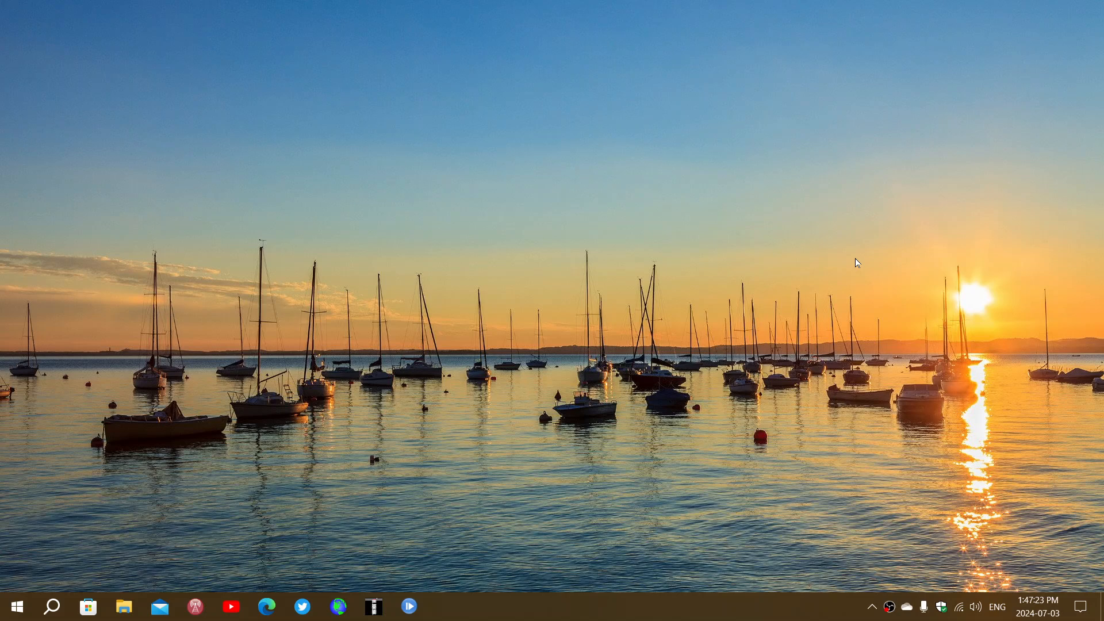
mouse_move(651, 606)
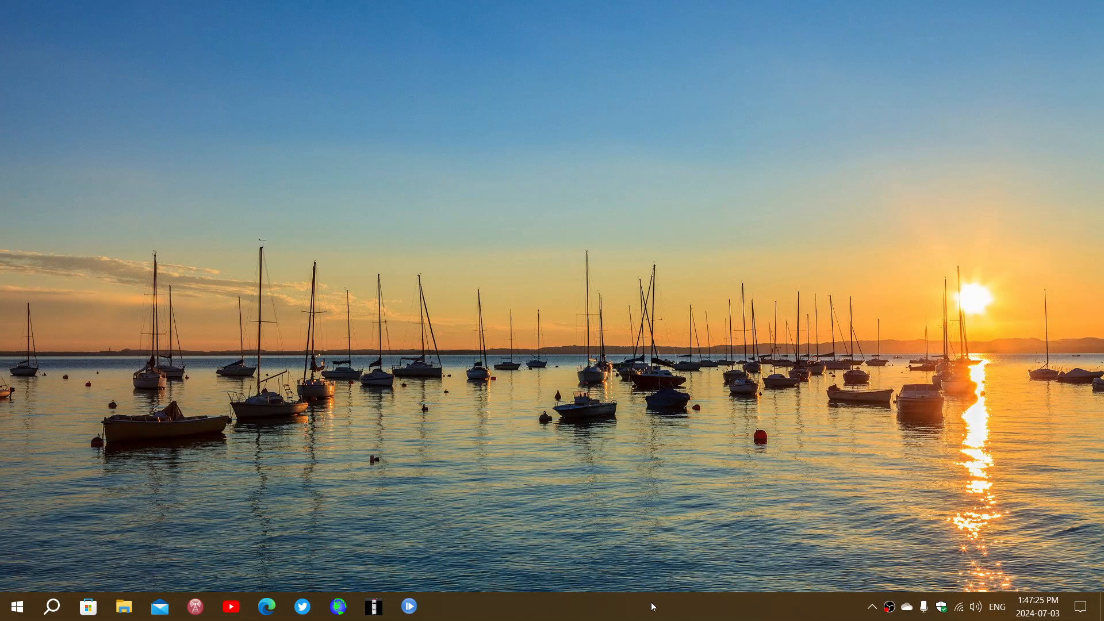
mouse_move(743, 618)
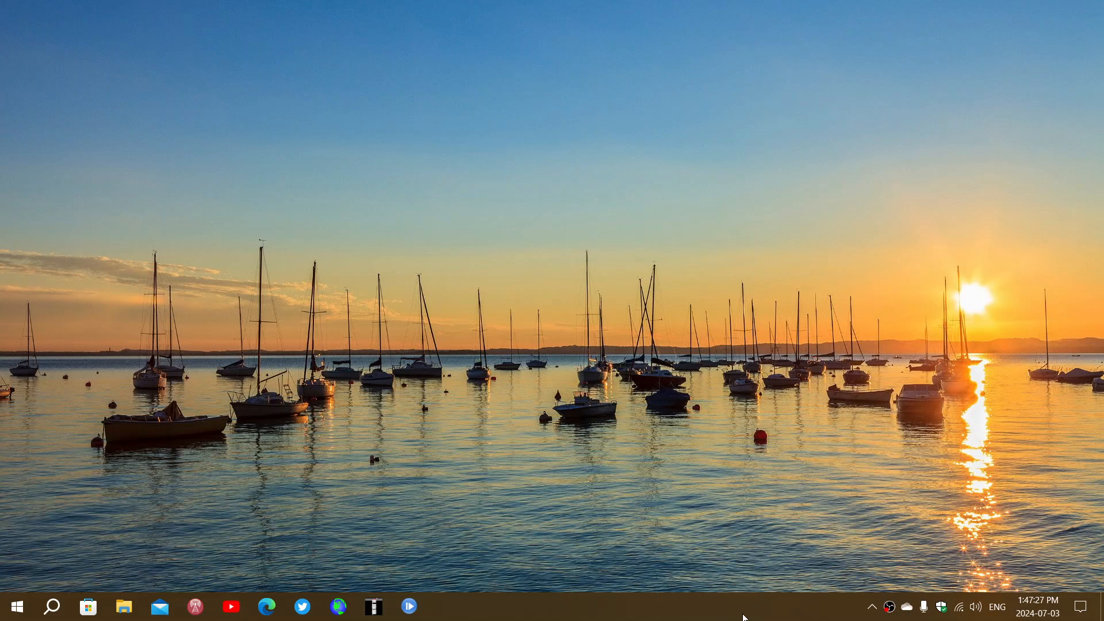